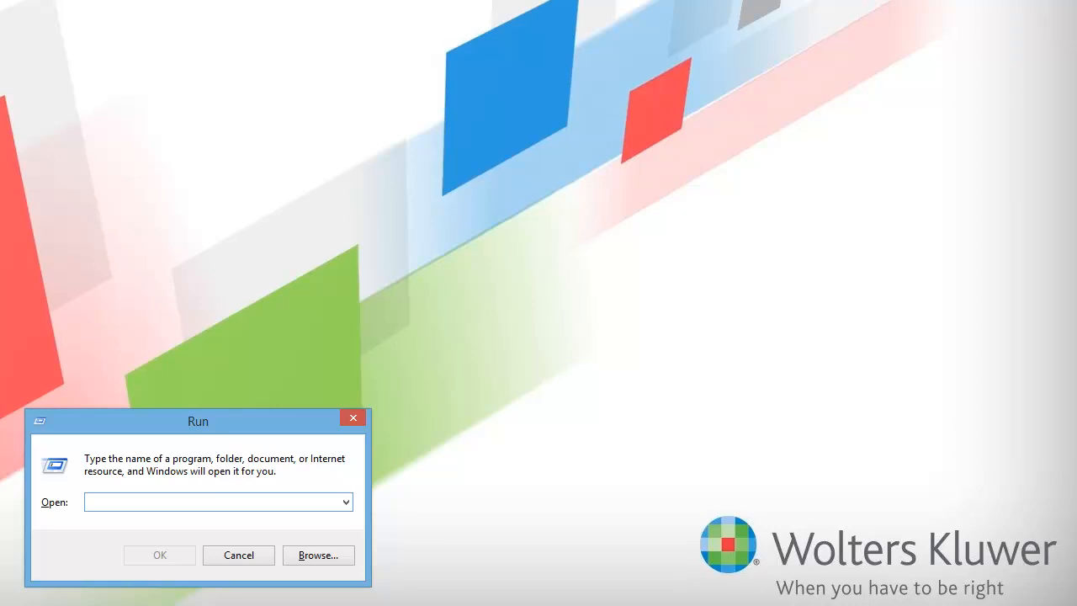
- Run m:\wfx32\wssetup.exe from the network drive via the Run dialog
type("m:\\wfx32\\wssetup.exe")
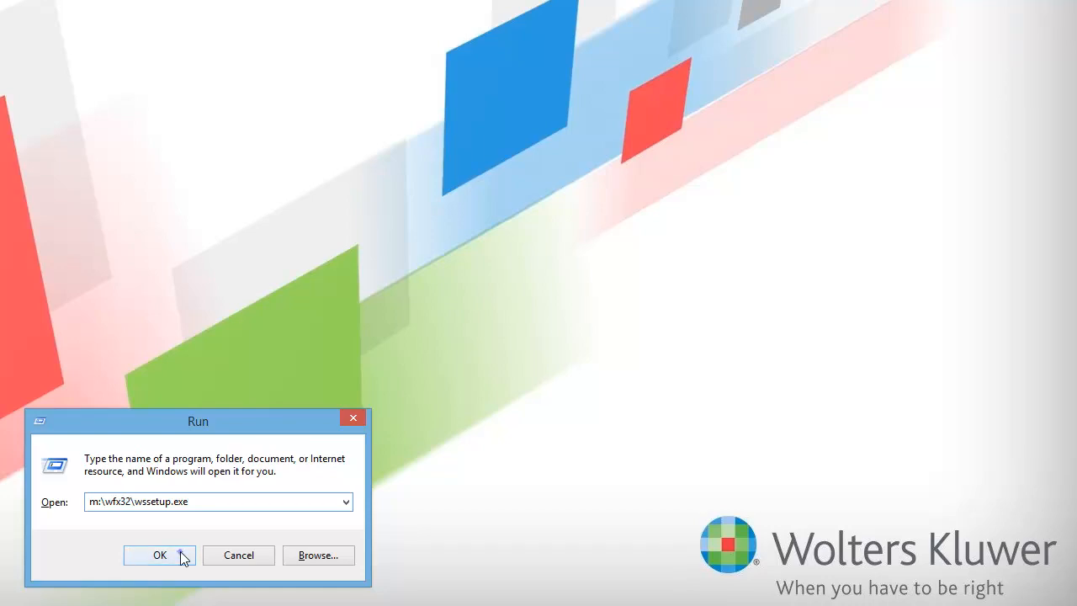
left_click(158, 555)
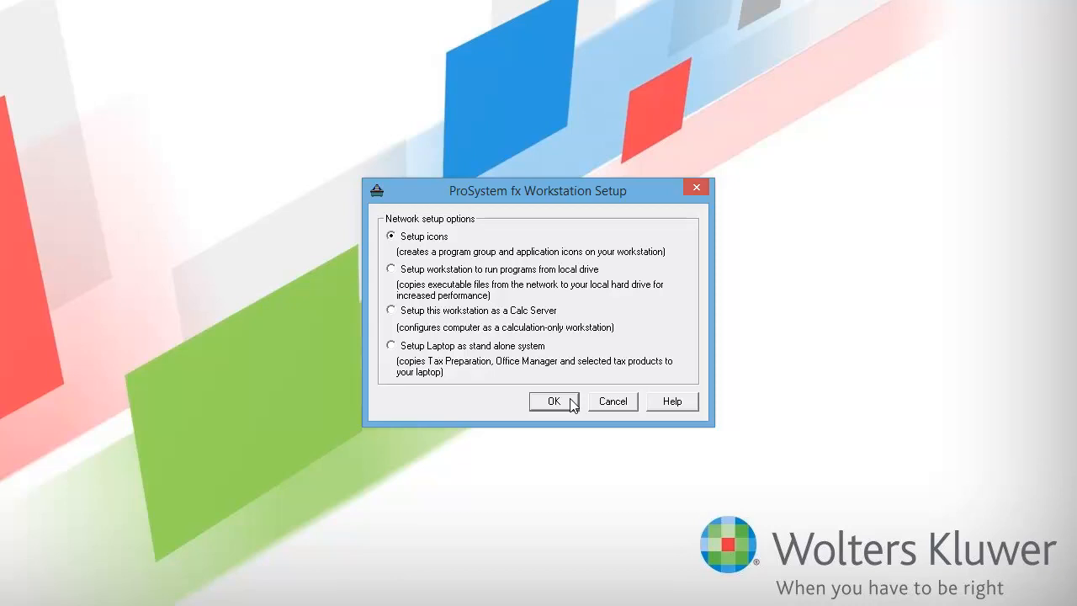
- Confirm the Setup icons option to create program group icons on this workstation
left_click(552, 400)
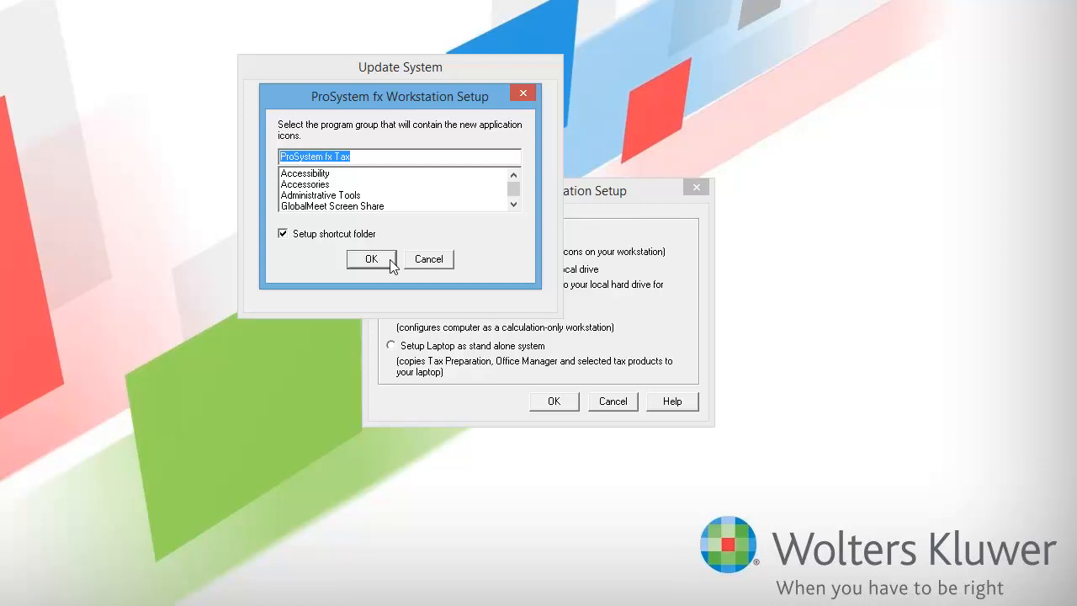
- Accept ProSystem fx Tax as the program group with a shortcut folder and approve the system file changes
left_click(370, 259)
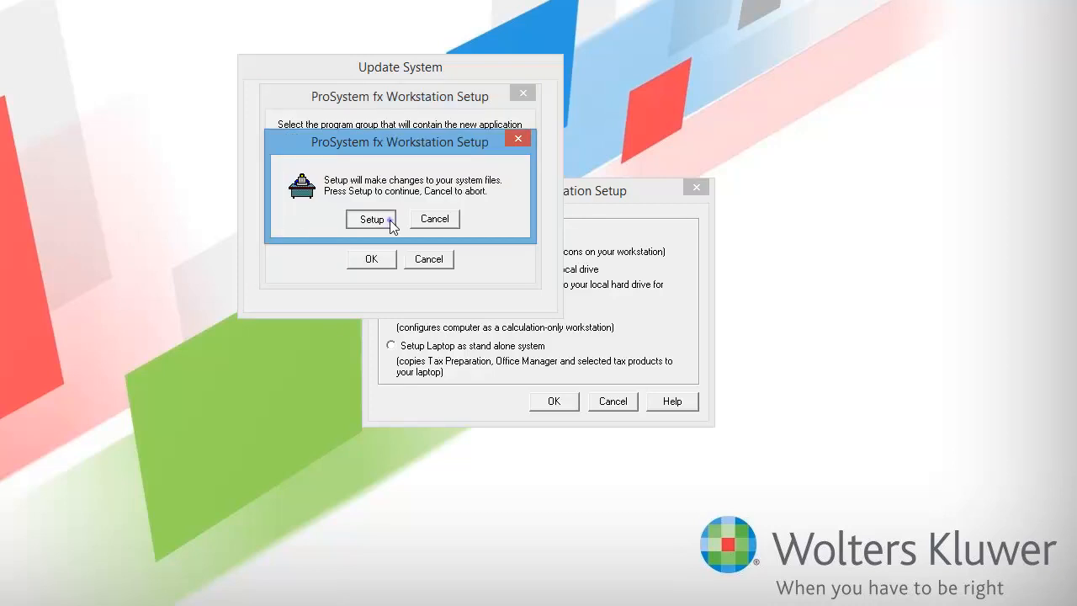
left_click(370, 219)
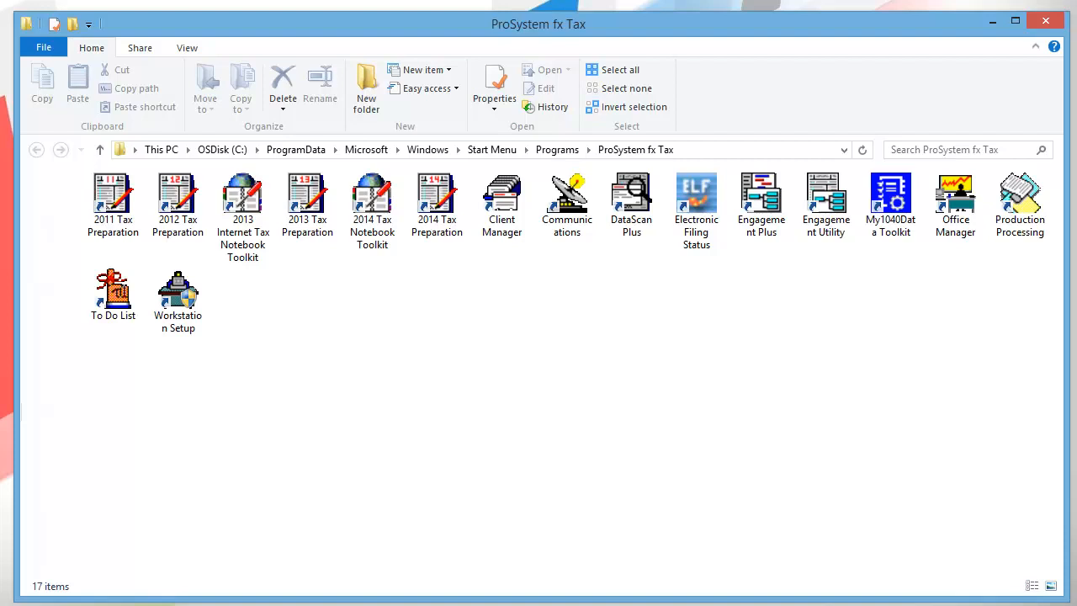
- Open the ProSystem fx Tax desktop folder showing its 17 application shortcuts
double_click(179, 290)
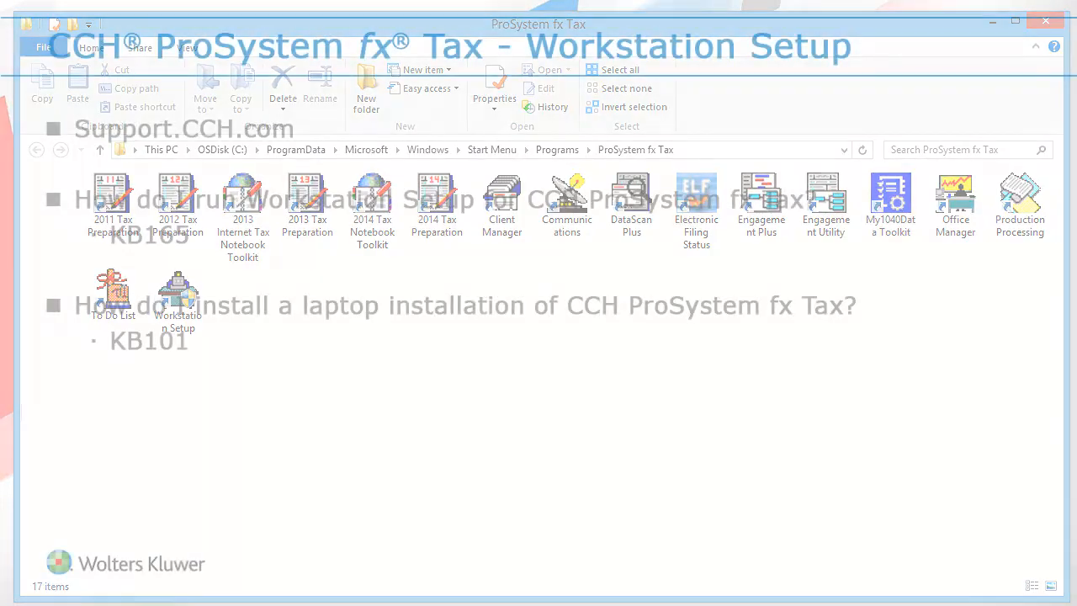